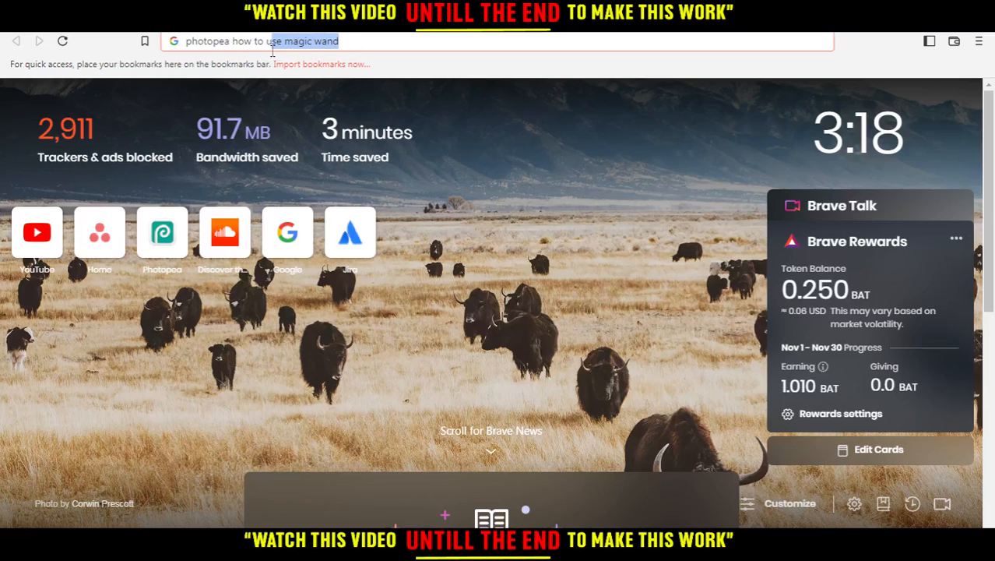
# - Navigate the browser to photopea.com
pyautogui.write('photopea.com')
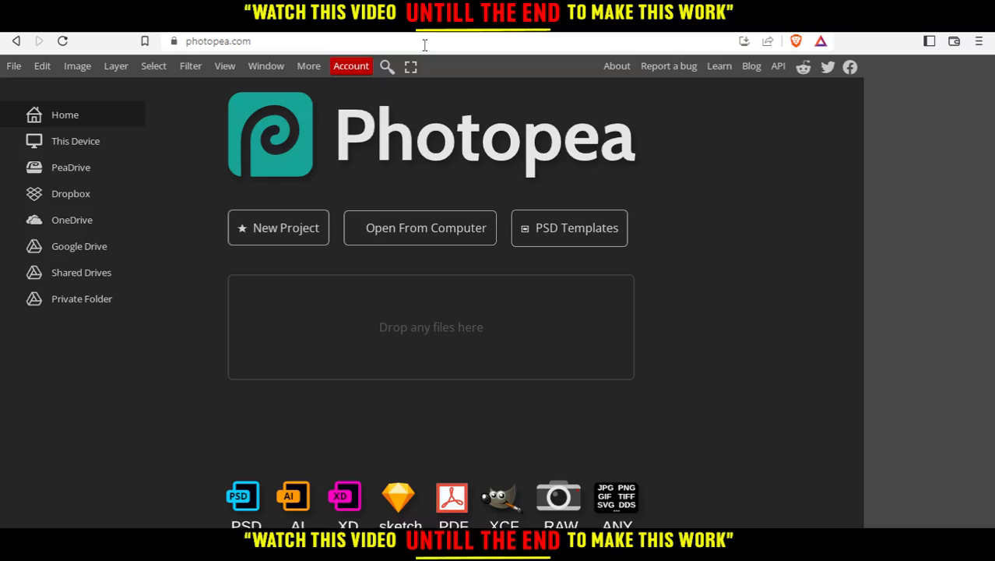
pyautogui.moveTo(411, 232)
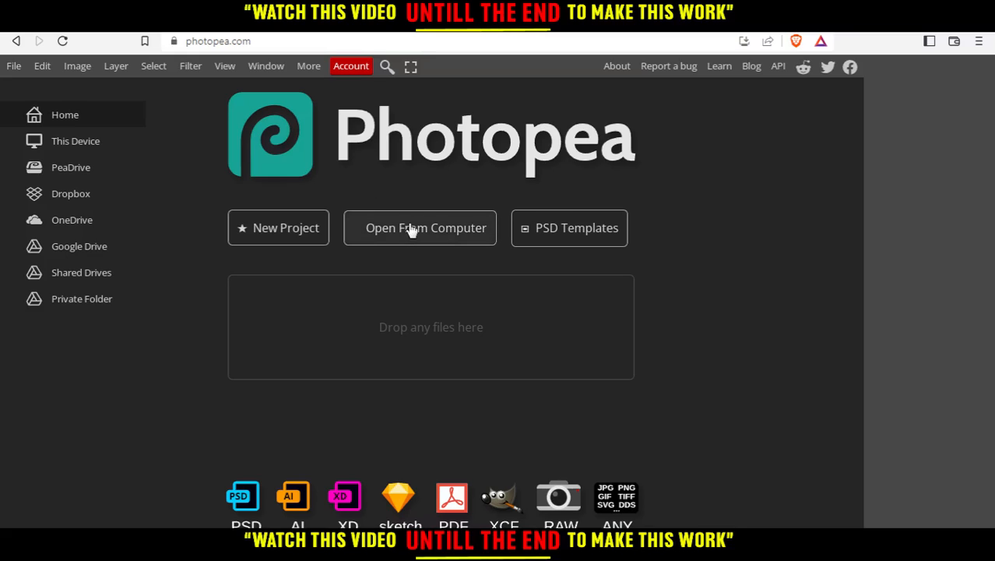
pyautogui.moveTo(548, 249)
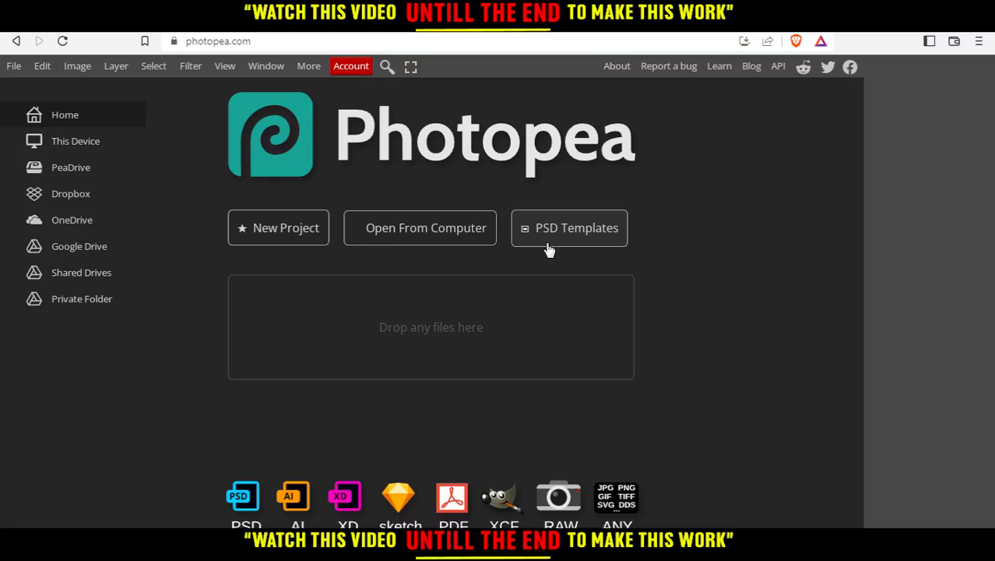
pyautogui.moveTo(520, 349)
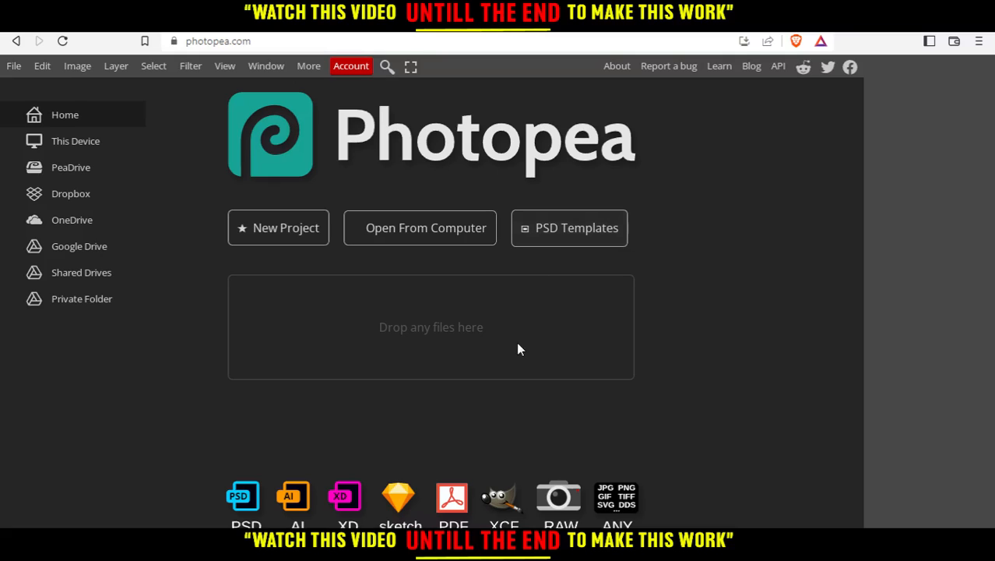
pyautogui.moveTo(446, 321)
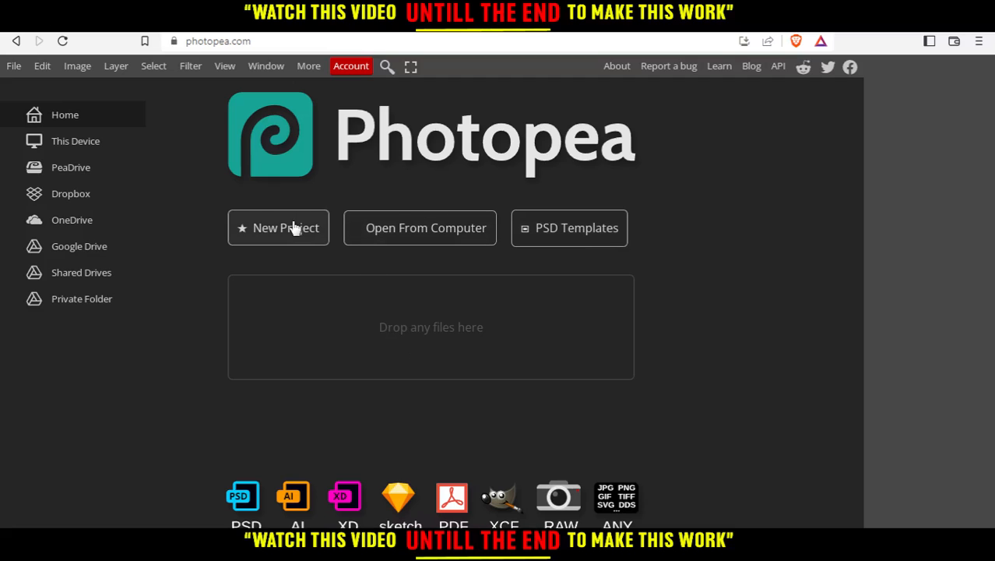
# - Start a New Project from the Photopea start page to reach the template gallery
pyautogui.click(277, 227)
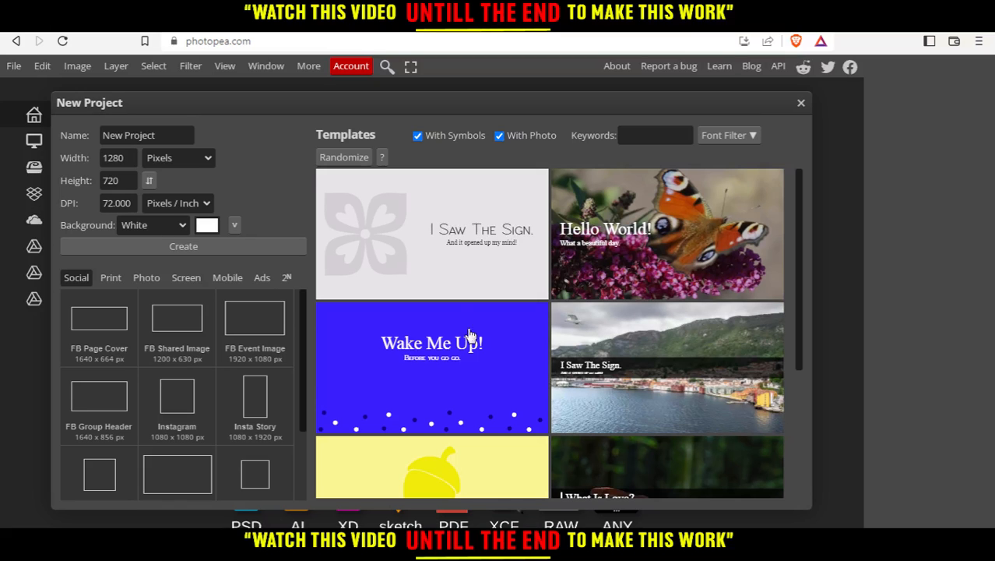
pyautogui.moveTo(421, 411)
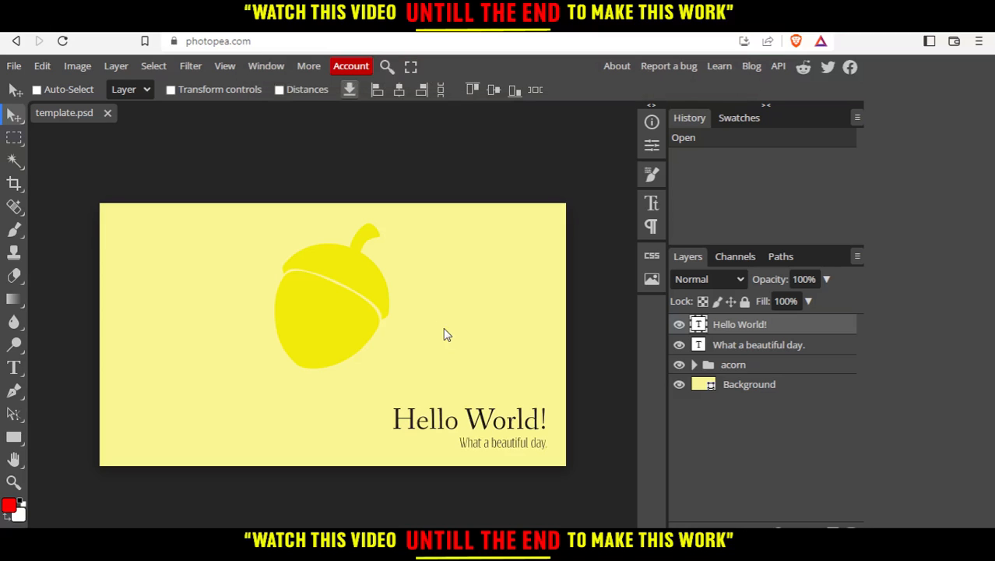
pyautogui.moveTo(422, 314)
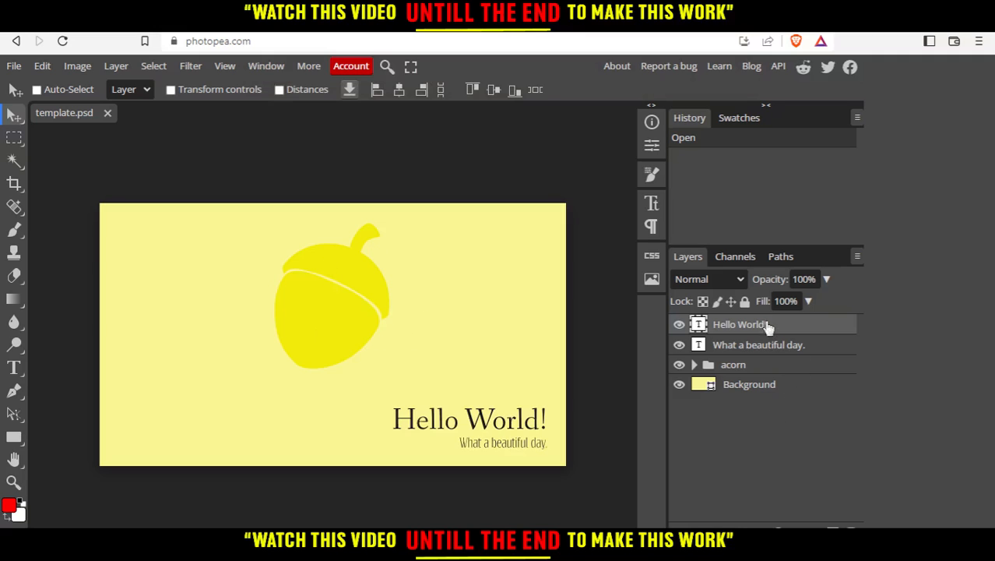
pyautogui.moveTo(741, 371)
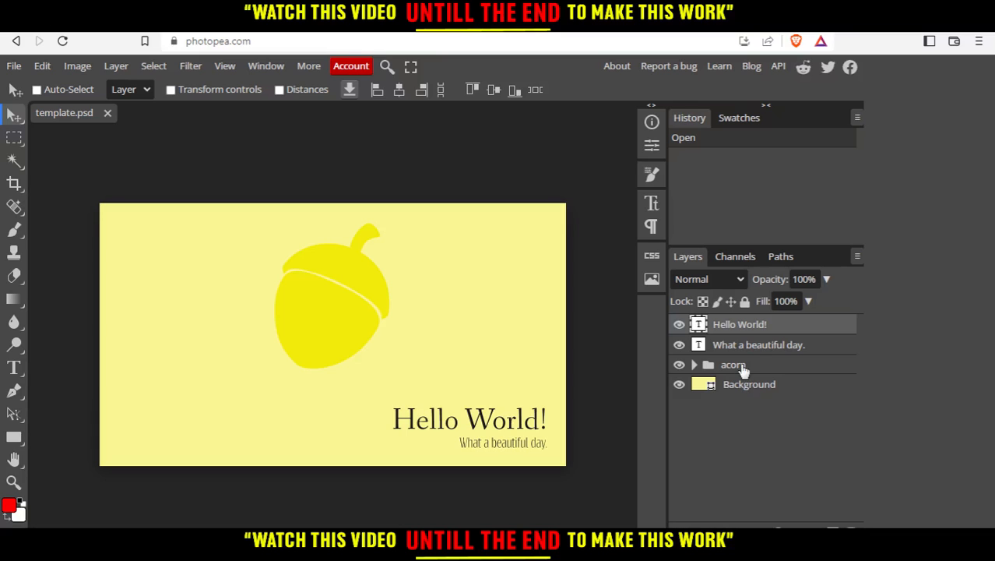
pyautogui.click(749, 383)
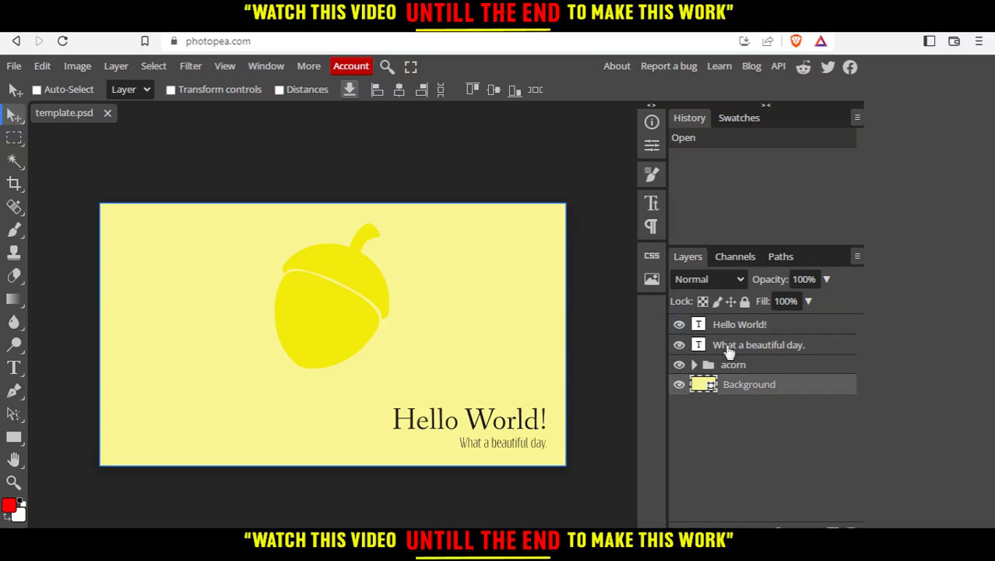
pyautogui.moveTo(682, 420)
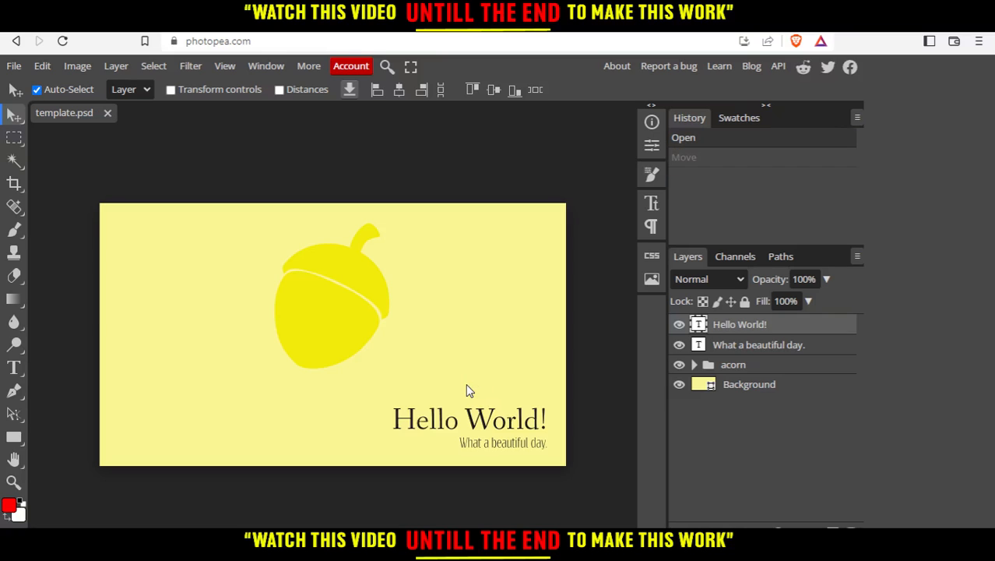
pyautogui.click(37, 89)
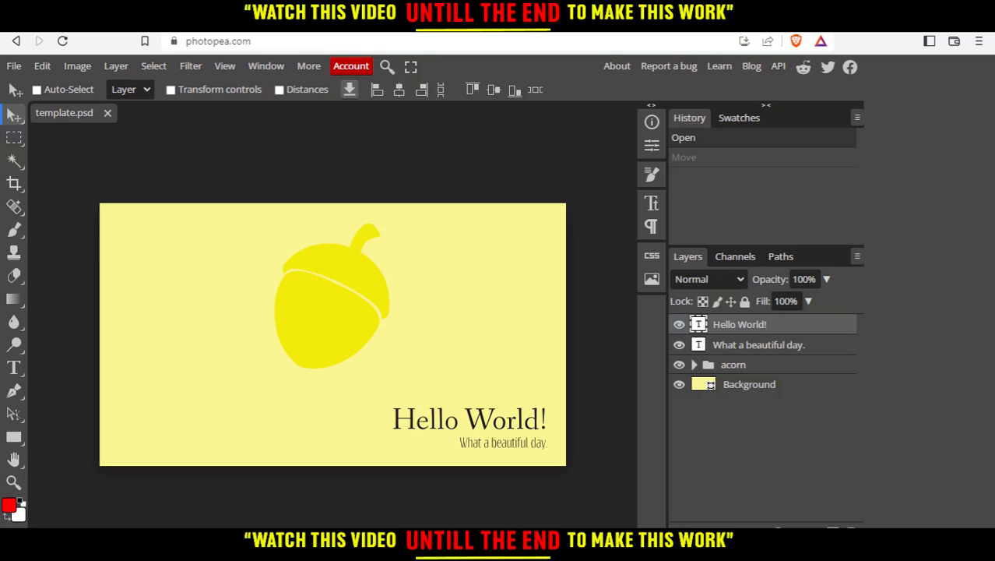
pyautogui.moveTo(573, 104)
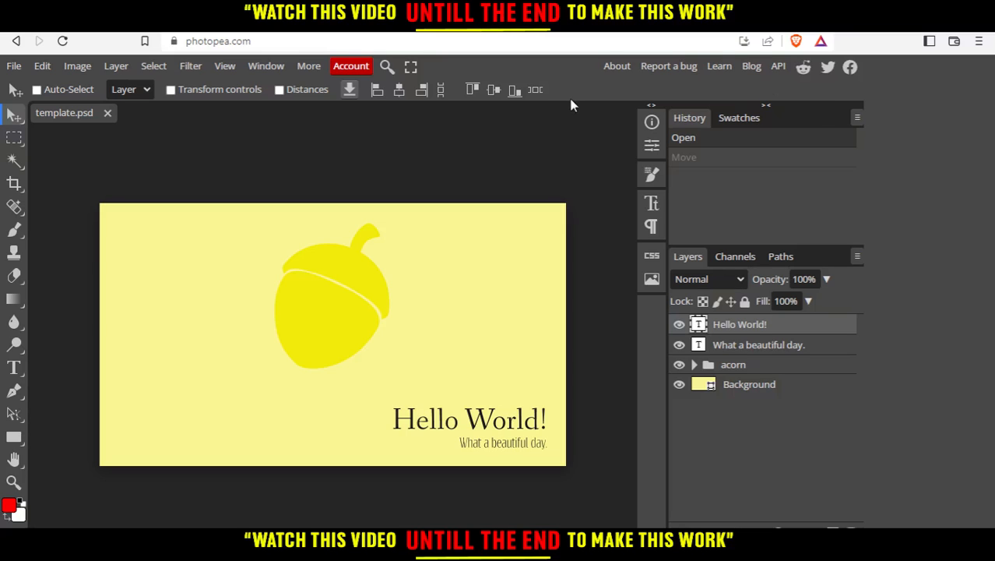
pyautogui.moveTo(357, 302)
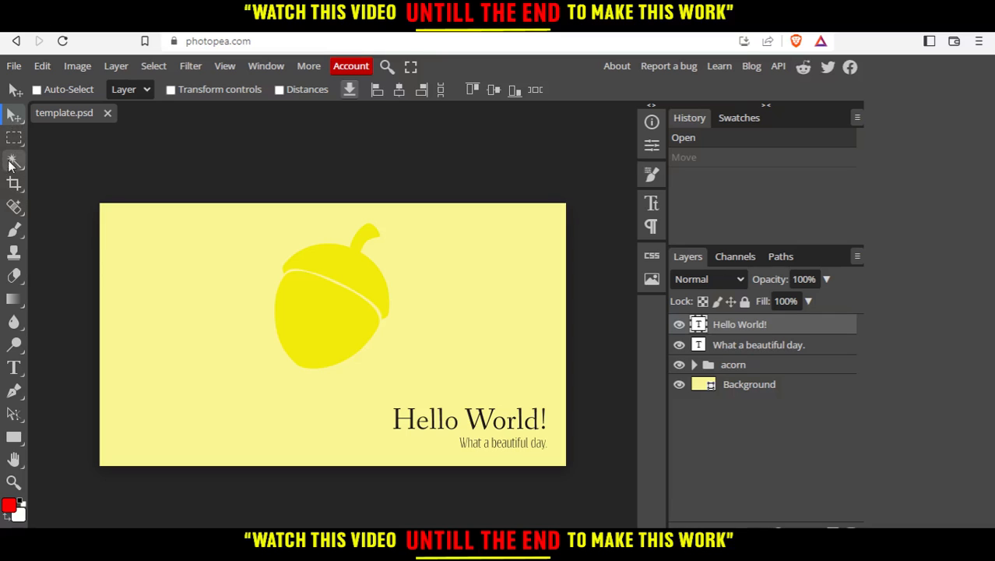
# - Activate the Magic Wand selection tool from the toolbar
pyautogui.click(13, 159)
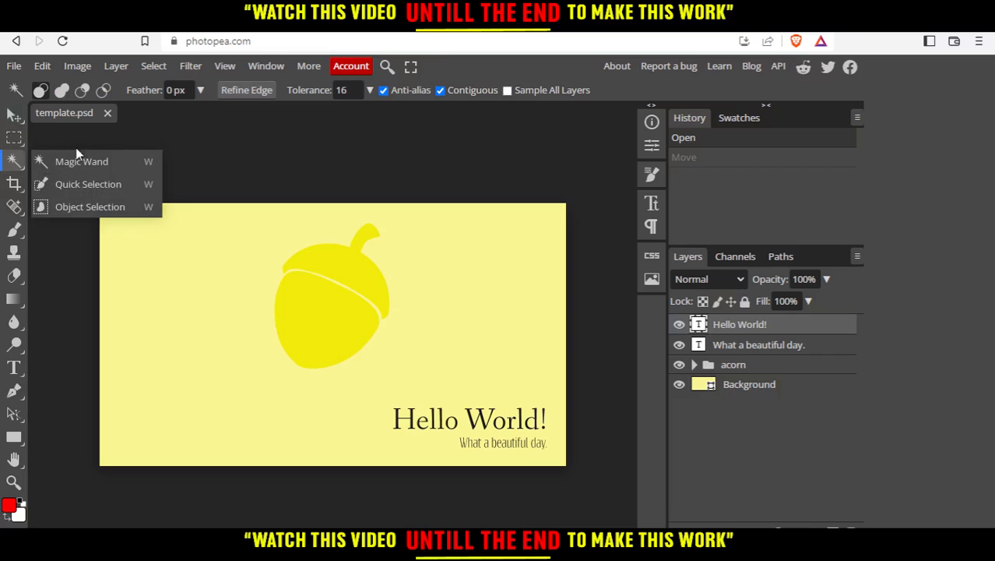
pyautogui.moveTo(85, 218)
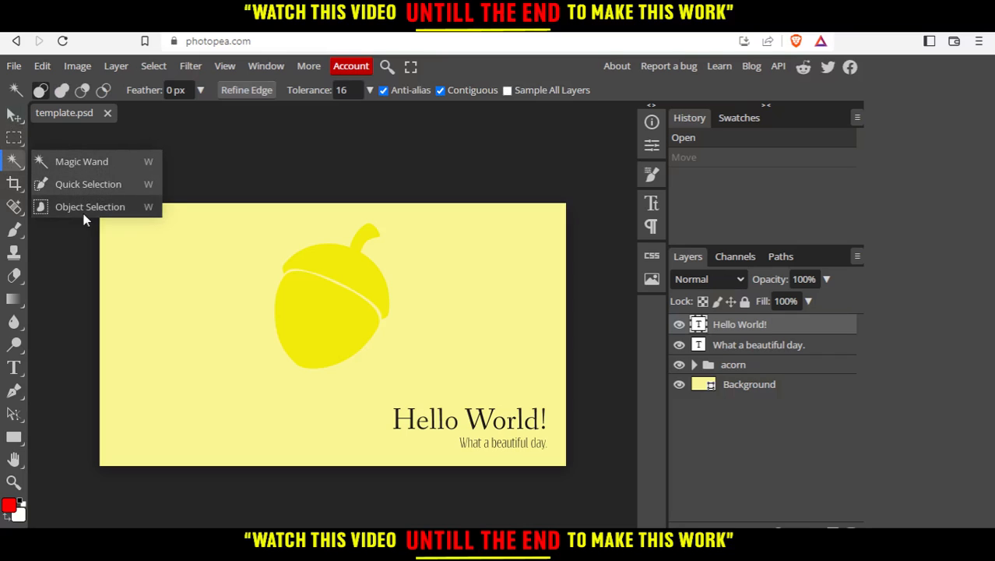
pyautogui.moveTo(84, 212)
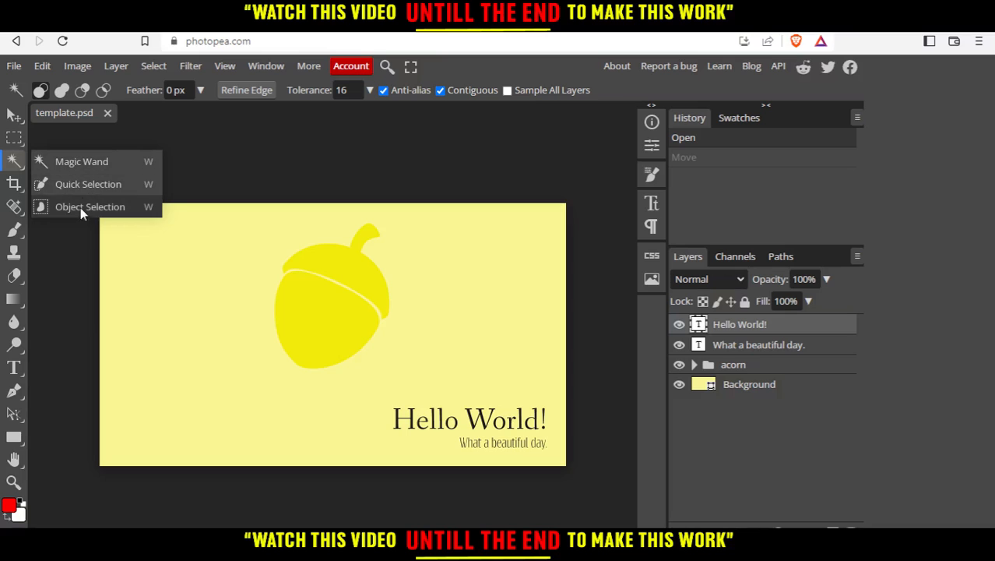
pyautogui.moveTo(71, 161)
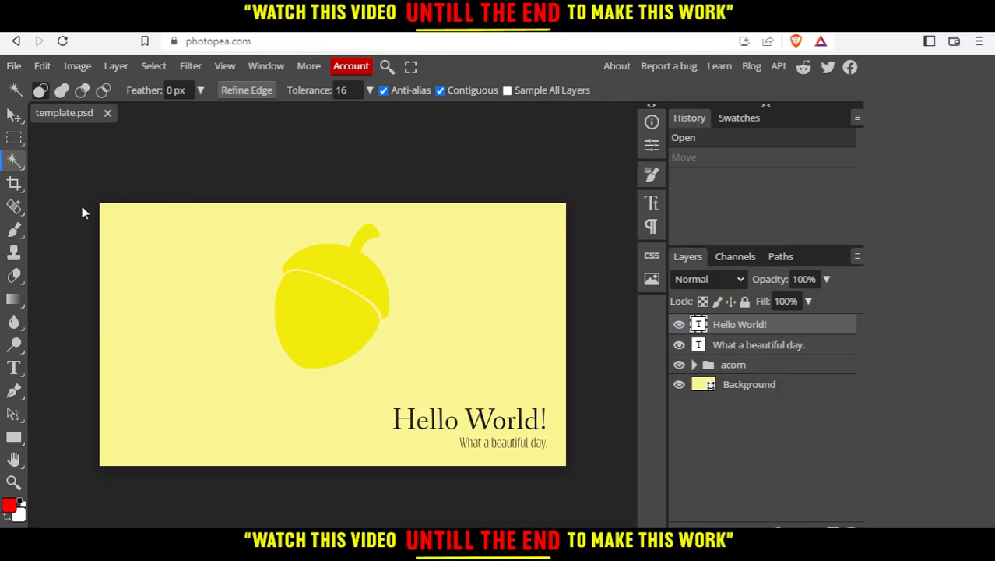
pyautogui.moveTo(349, 387)
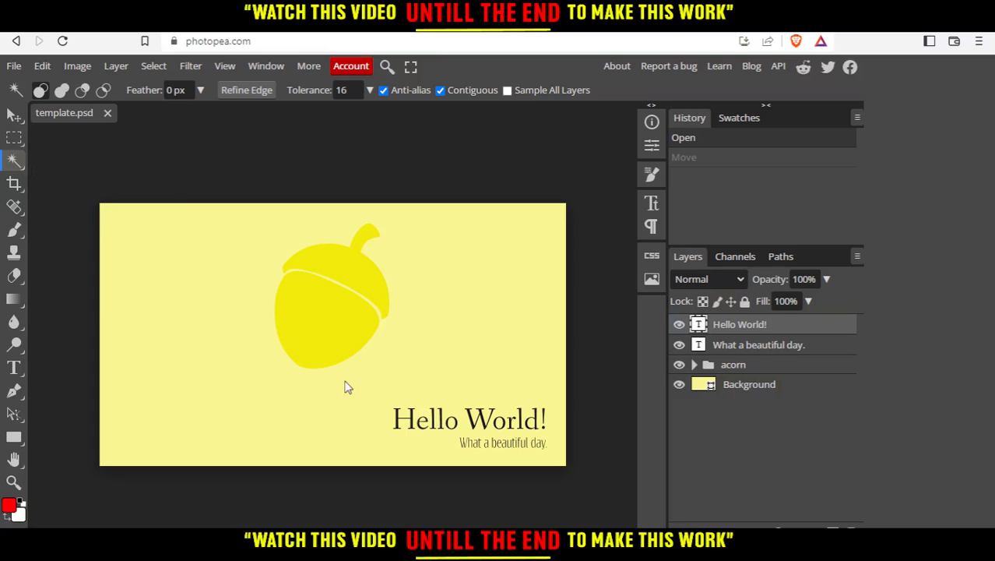
# - Select the yellow background by colour near the acorn, reselect, and drag the selection below the acorn
pyautogui.click(349, 388)
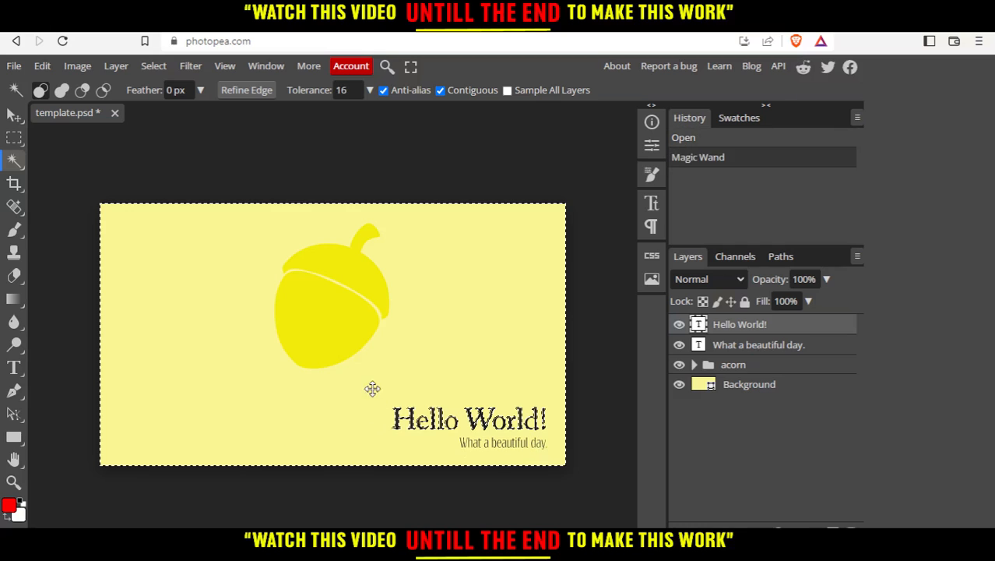
pyautogui.click(368, 317)
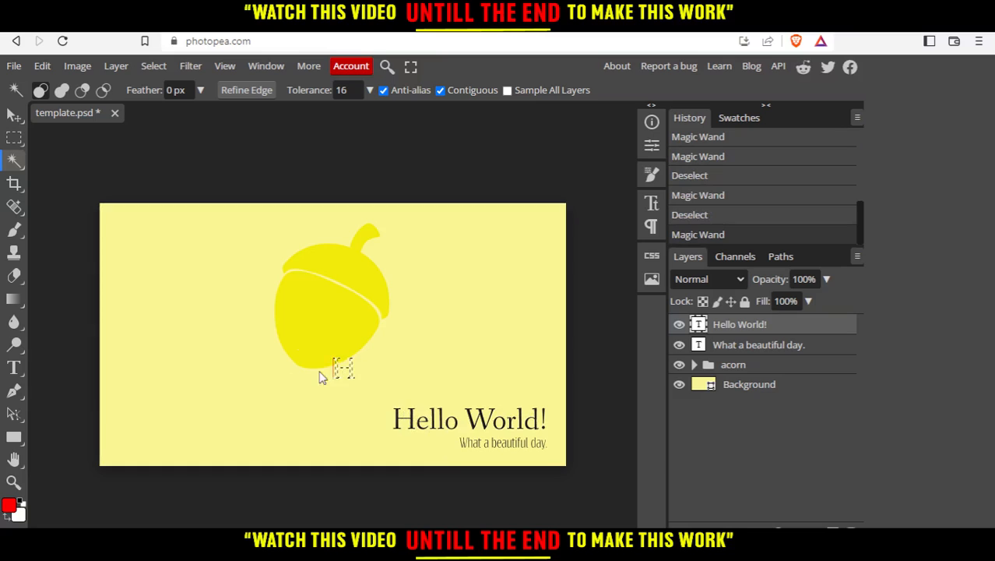
pyautogui.moveTo(343, 370); pyautogui.dragTo(327, 390)
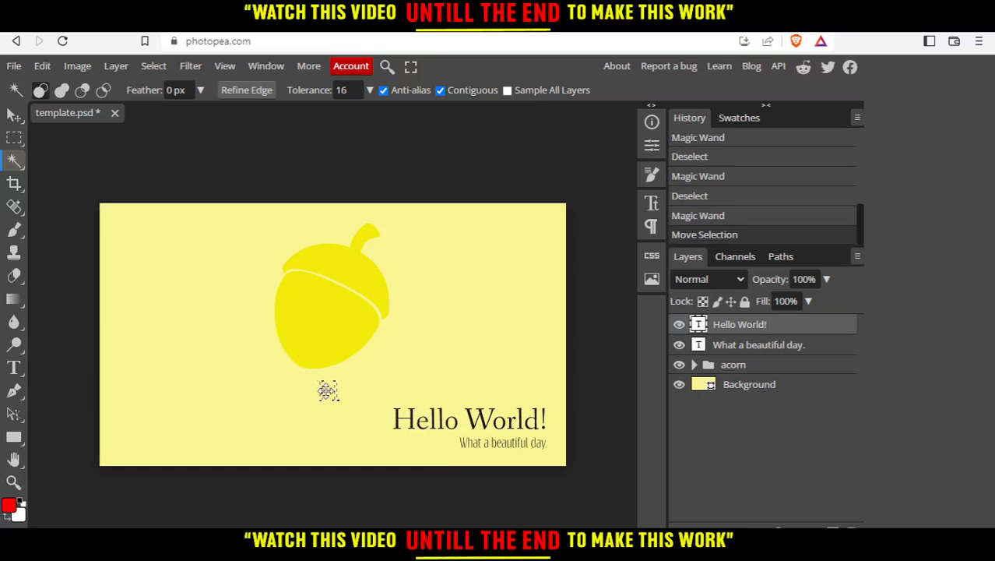